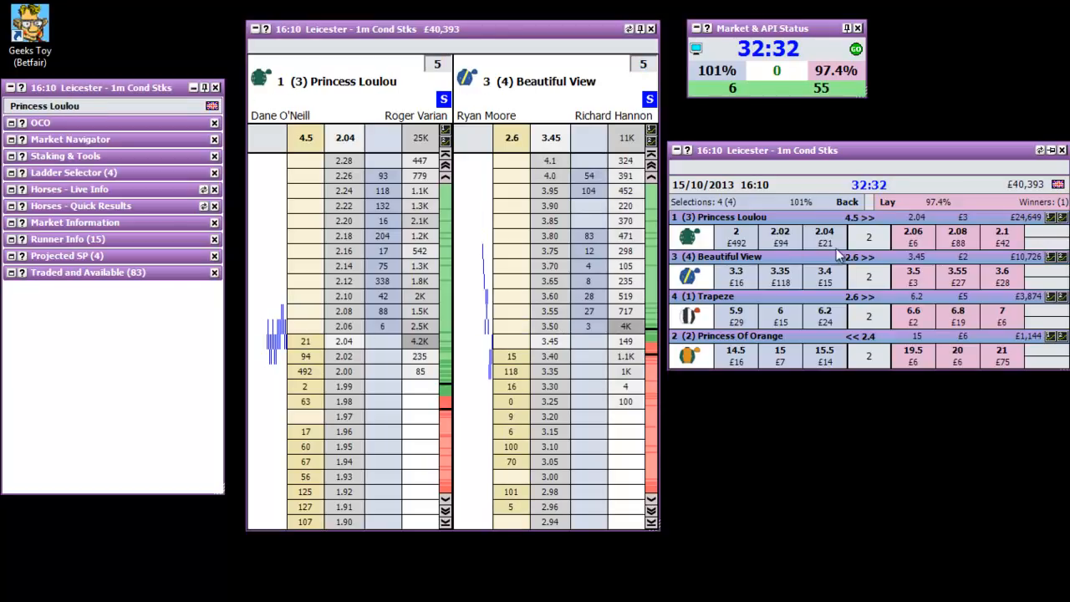
{"action": "mouse_move", "coordinate": [744, 231]}
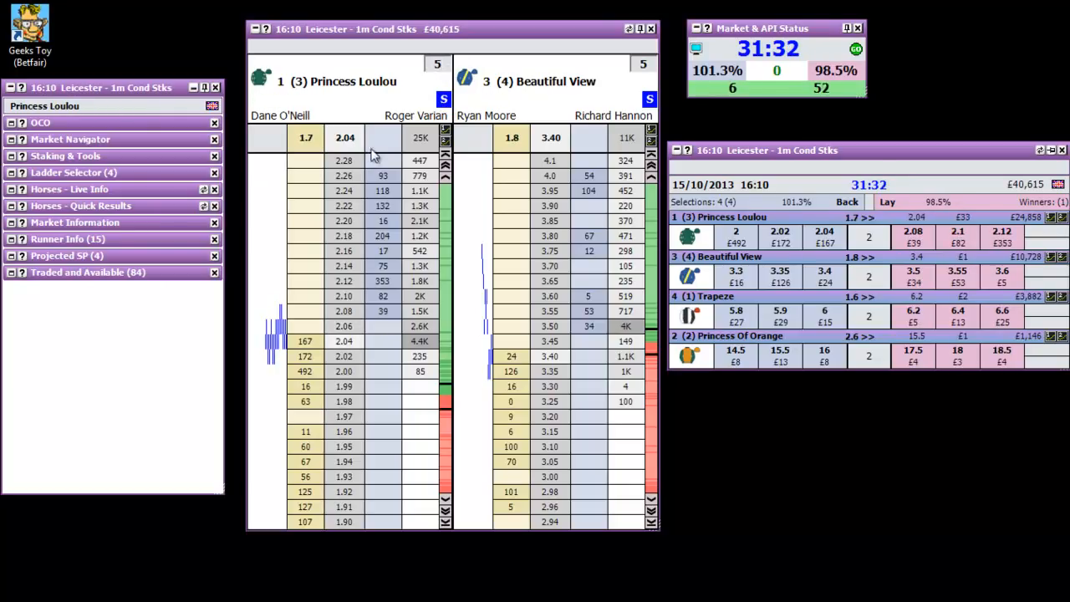
Switch the right ladder back to the runner Beautiful View
{"action": "left_click", "coordinate": [538, 81]}
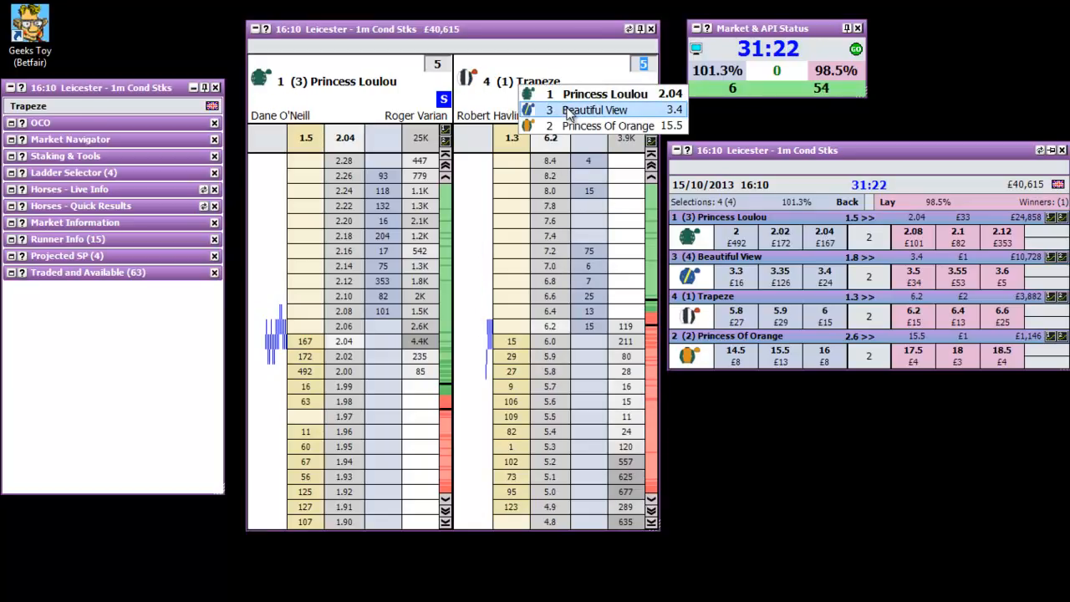
{"action": "left_click", "coordinate": [602, 110]}
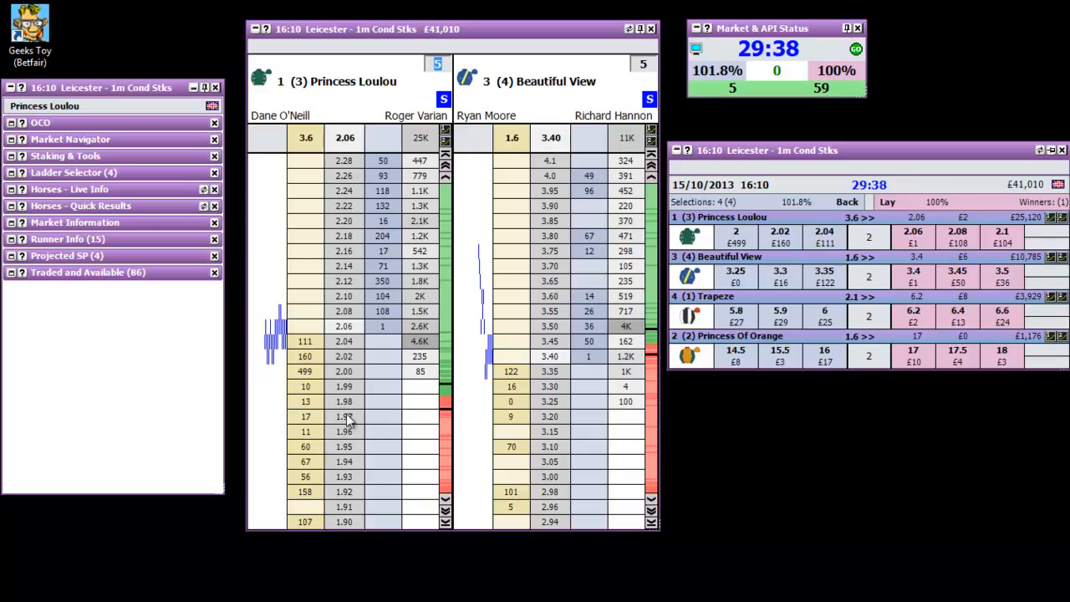
{"action": "mouse_move", "coordinate": [351, 219]}
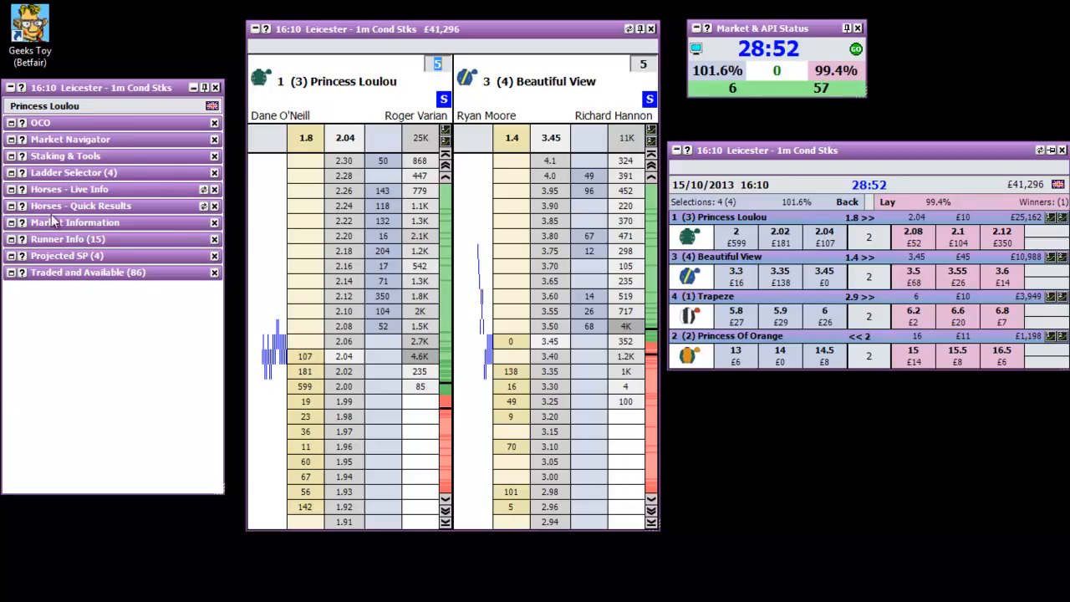
Expand the QCO panel for Princess Loulou and list the stop offset choices (+0 to +20)
{"action": "left_click", "coordinate": [14, 122]}
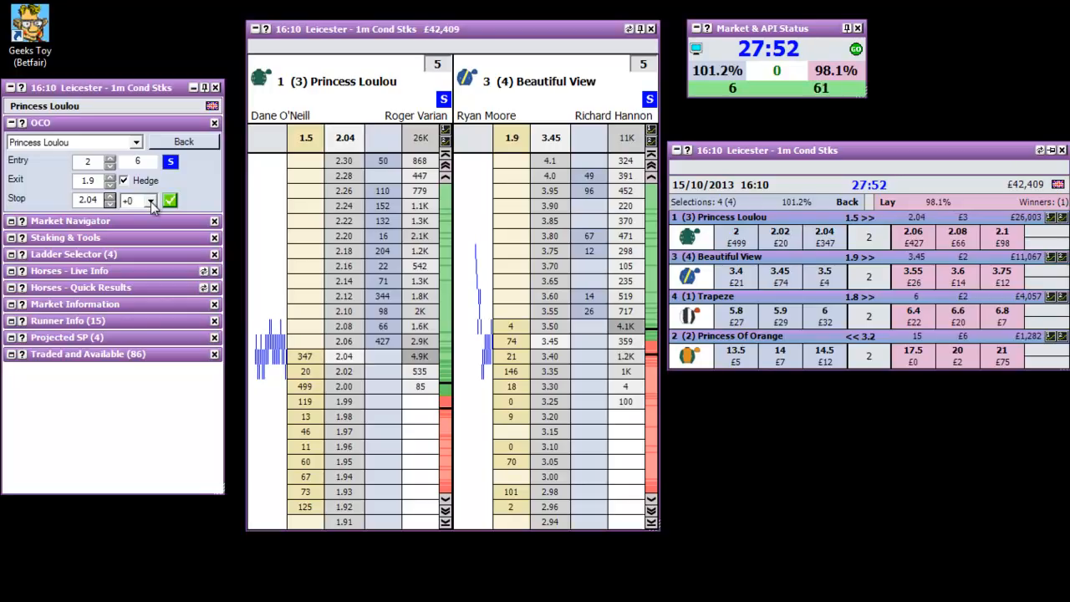
{"action": "left_click", "coordinate": [148, 200]}
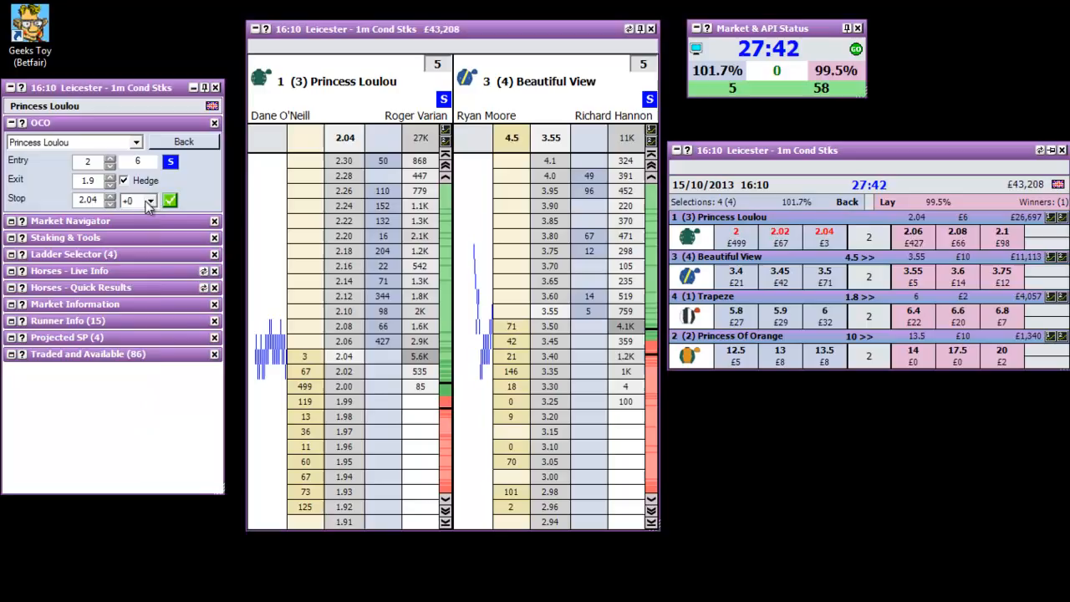
{"action": "left_click", "coordinate": [148, 201]}
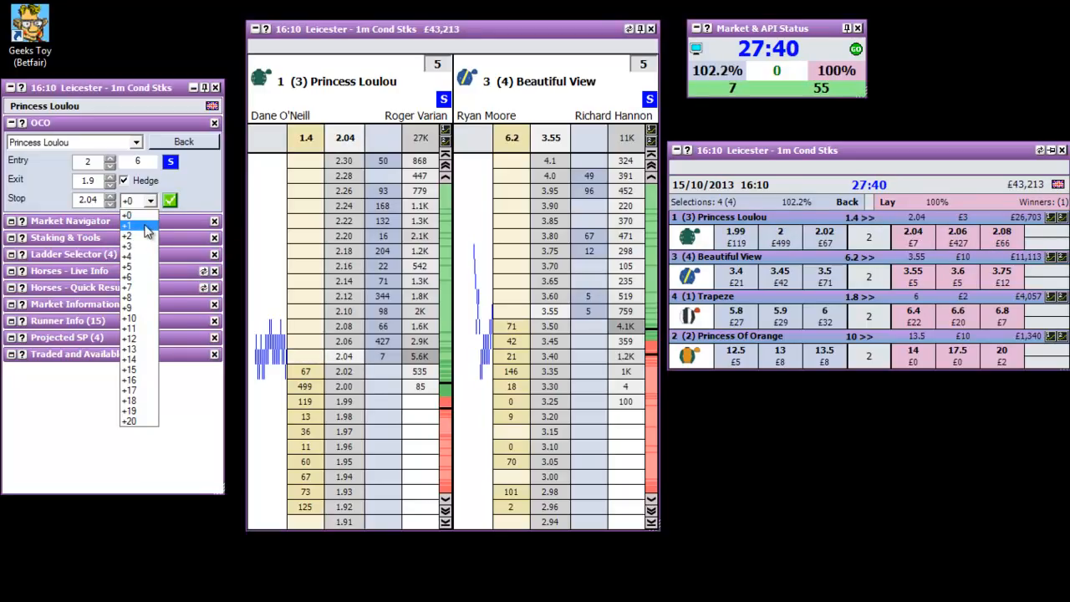
Set the QCO stop offset to +1, collapse QCO and show Staking & Tools with stake 10
{"action": "left_click", "coordinate": [144, 226]}
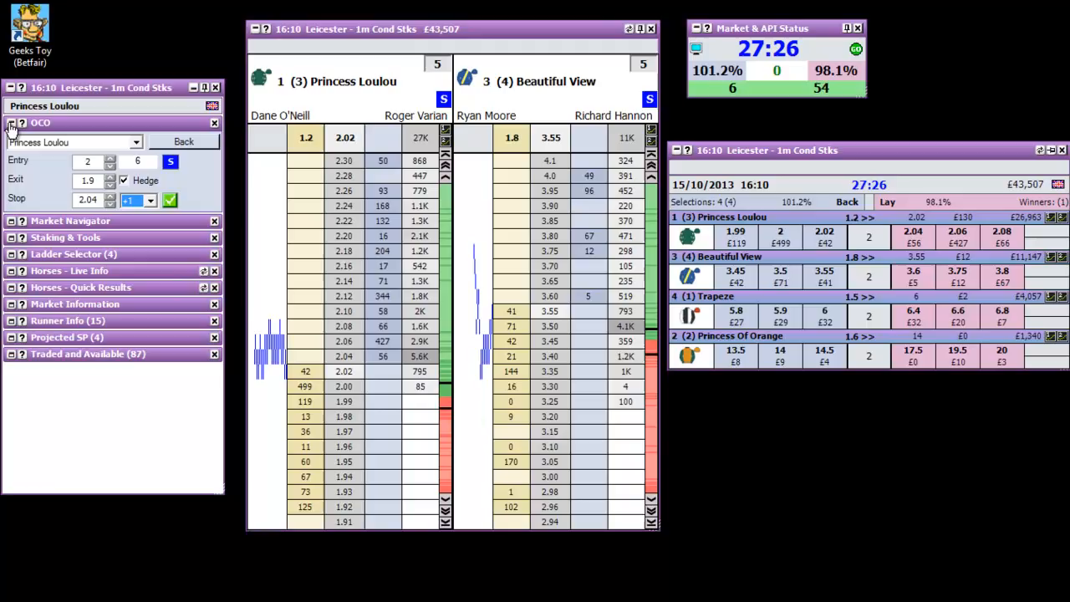
{"action": "left_click", "coordinate": [11, 122]}
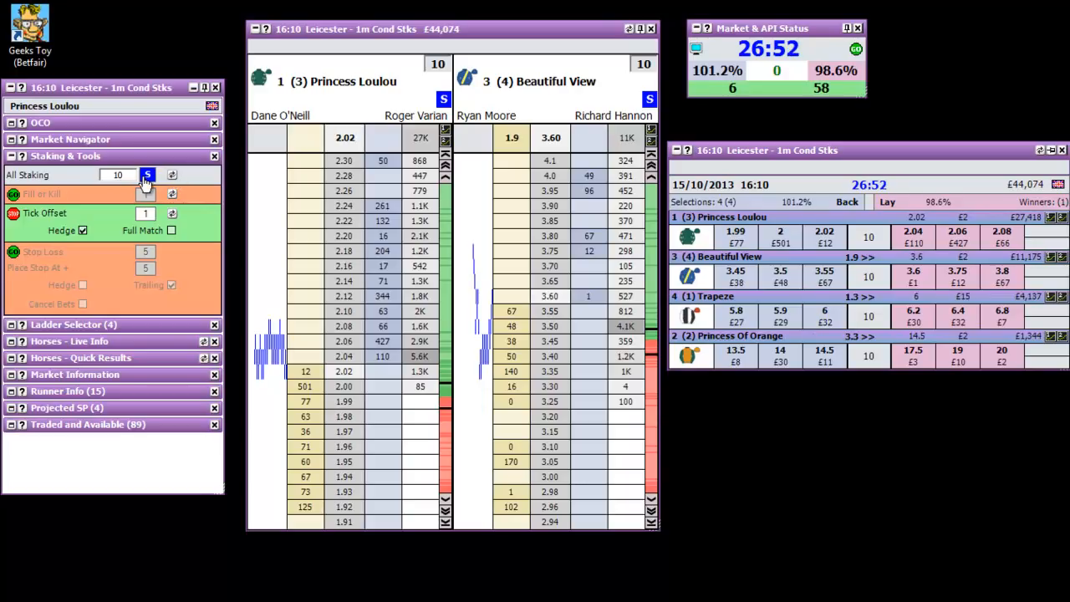
{"action": "left_click", "coordinate": [148, 176]}
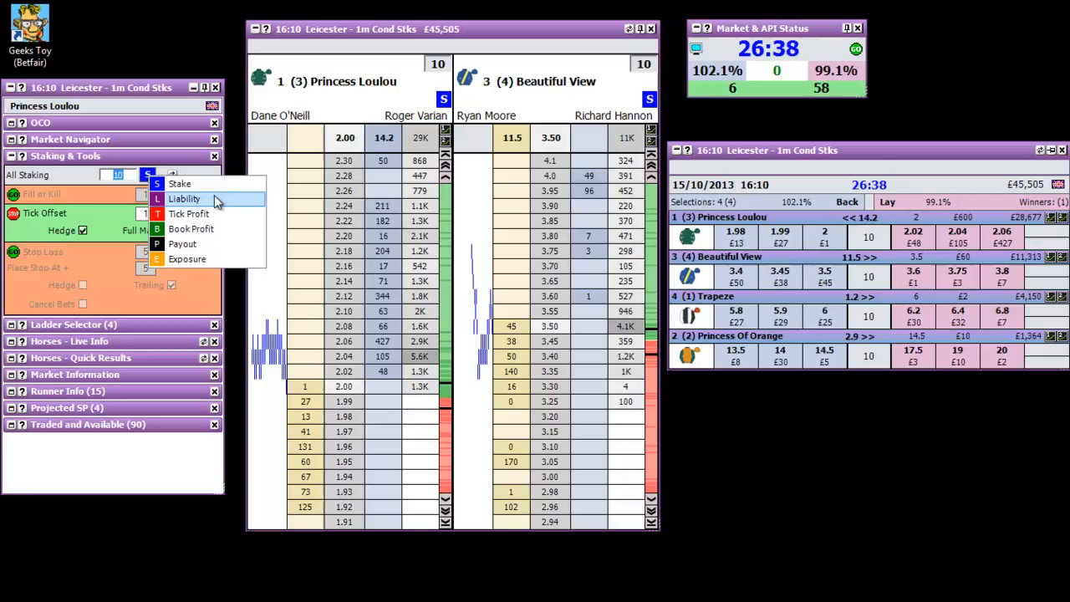
Try the Liability and Book Profit staking modes from the All Staking type list
{"action": "left_click", "coordinate": [184, 199]}
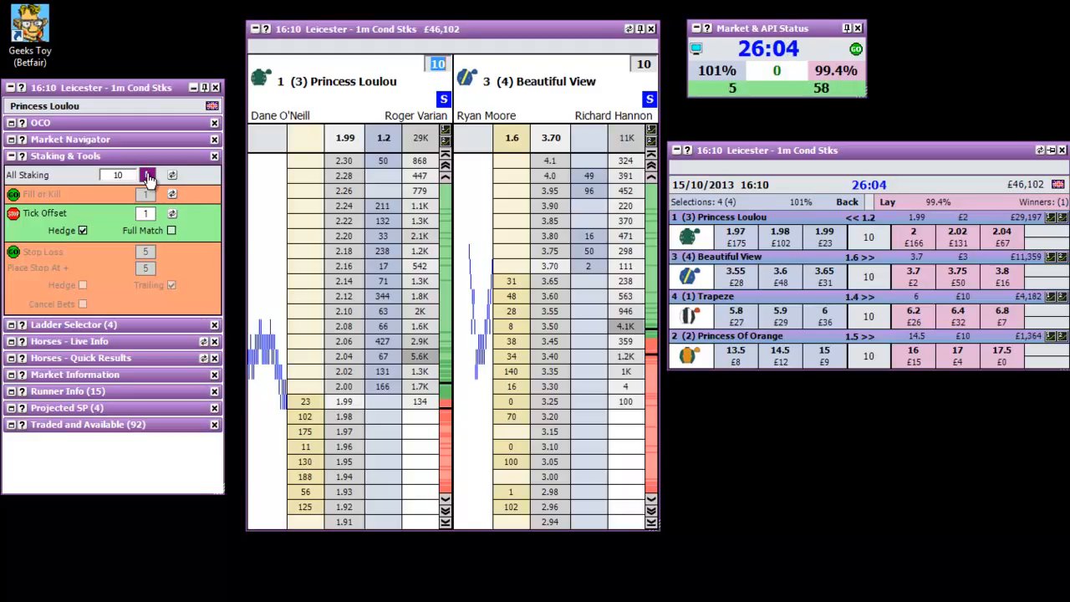
{"action": "left_click", "coordinate": [149, 175]}
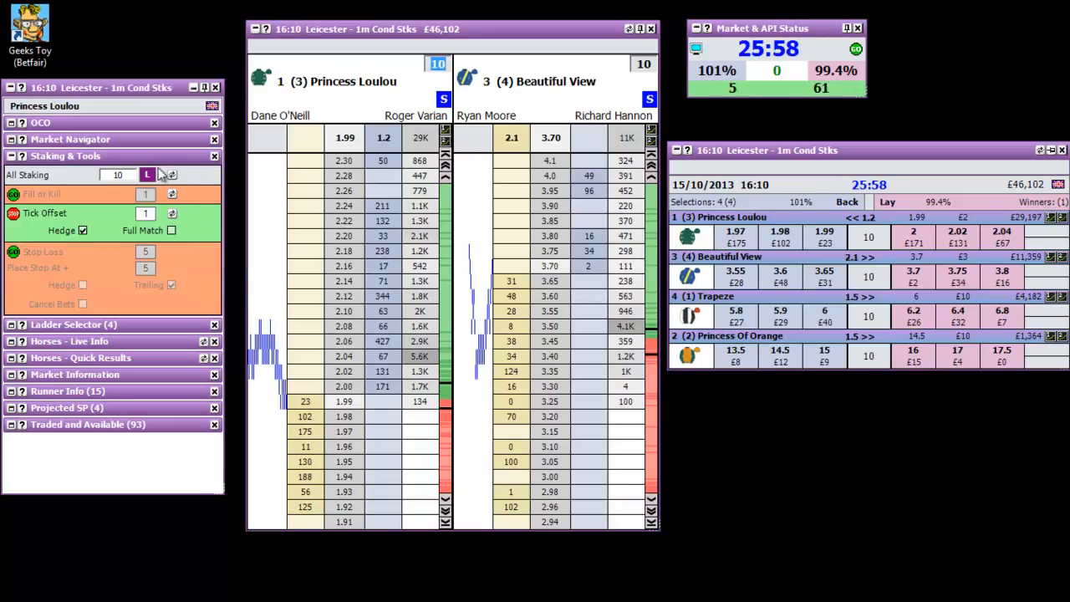
{"action": "left_click", "coordinate": [147, 176]}
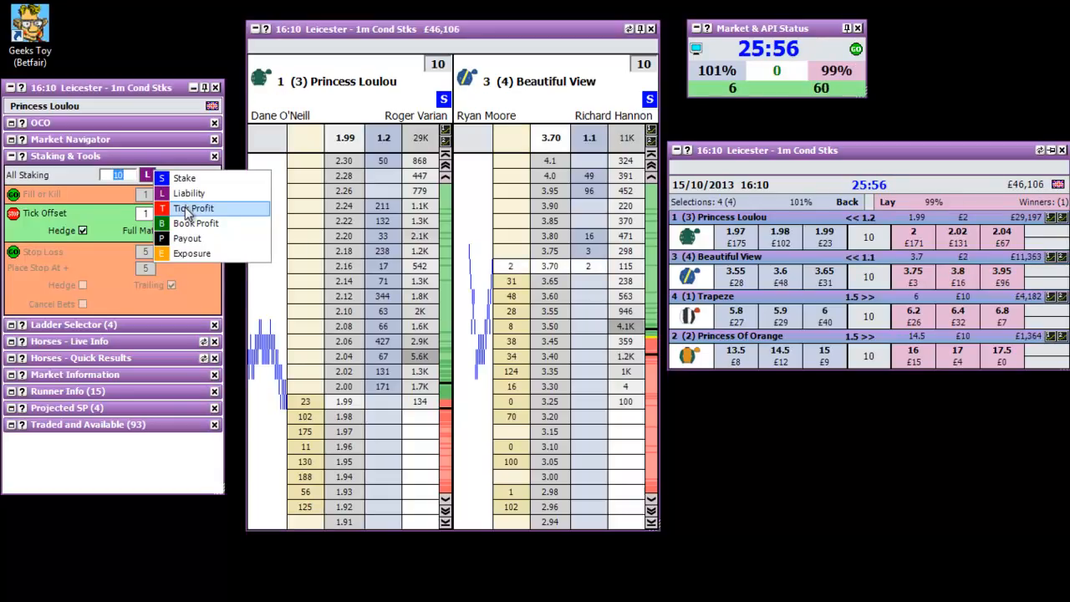
{"action": "left_click", "coordinate": [194, 207]}
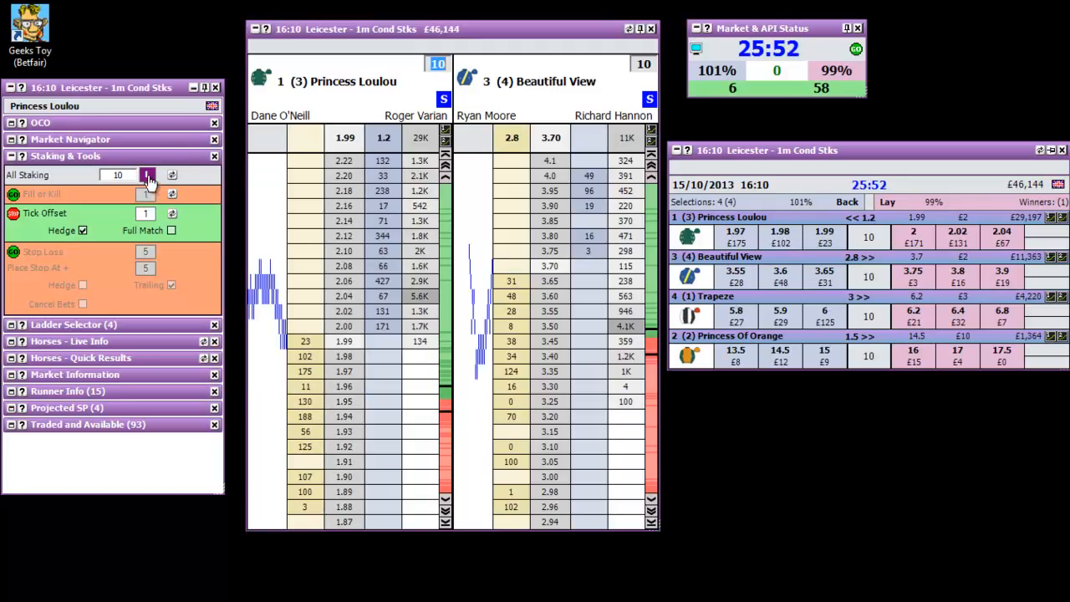
{"action": "left_click", "coordinate": [148, 176]}
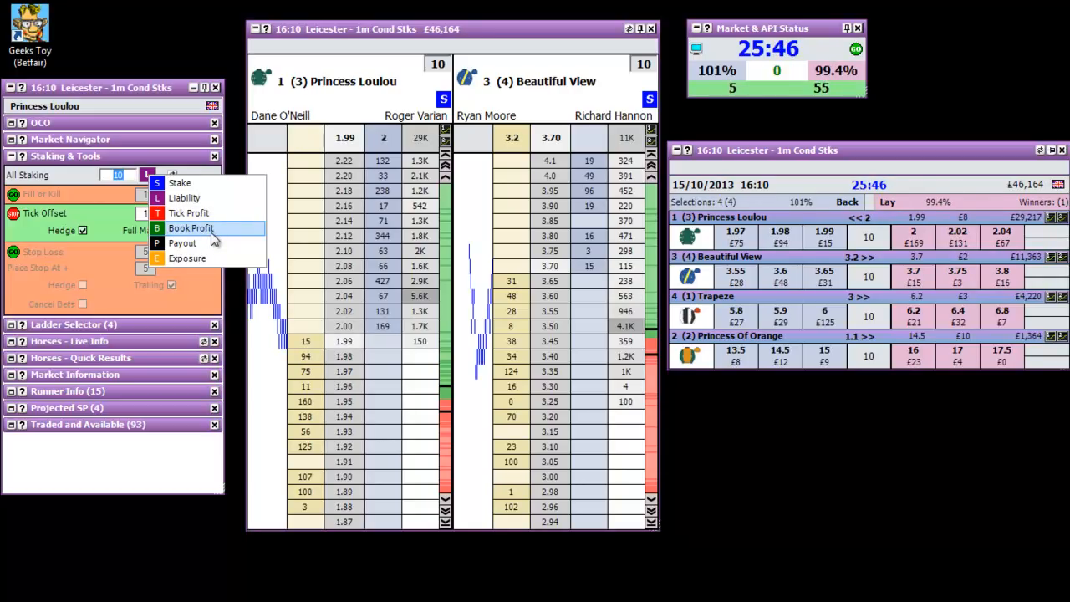
{"action": "left_click", "coordinate": [181, 244]}
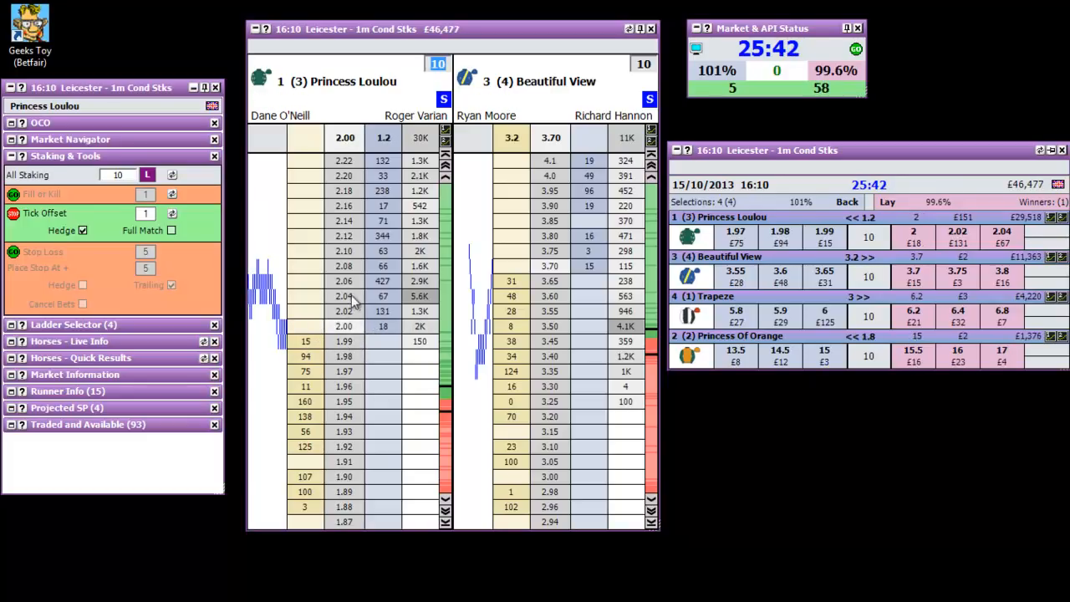
Settle on plain Stake of 10 with Fill or Kill turned on at 5
{"action": "left_click", "coordinate": [171, 175]}
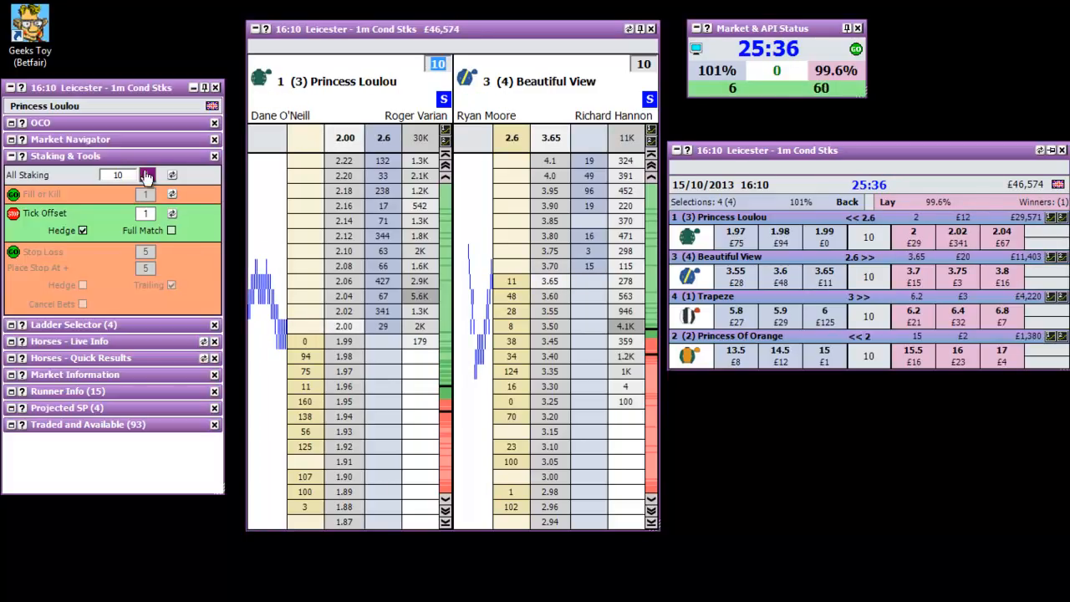
{"action": "left_click", "coordinate": [171, 176]}
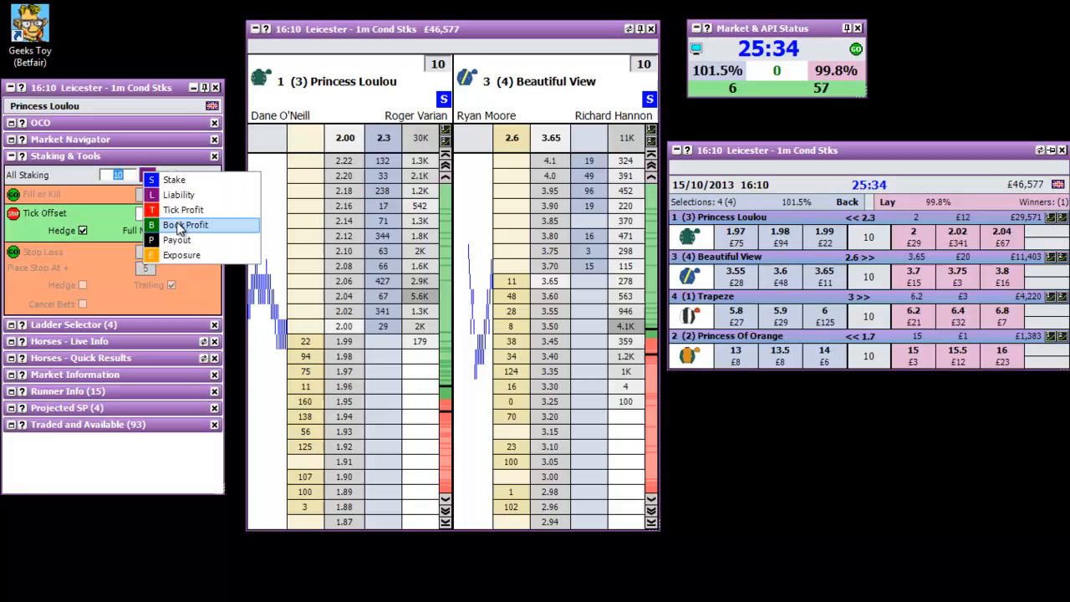
{"action": "mouse_move", "coordinate": [177, 241]}
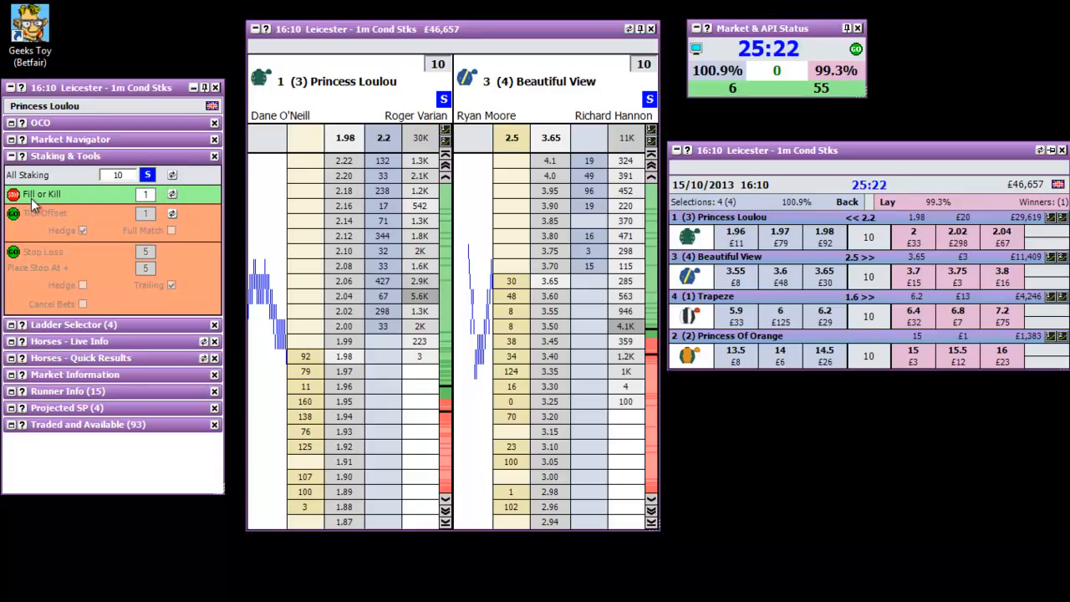
{"action": "left_click", "coordinate": [153, 194]}
{"action": "type", "text": "5"}
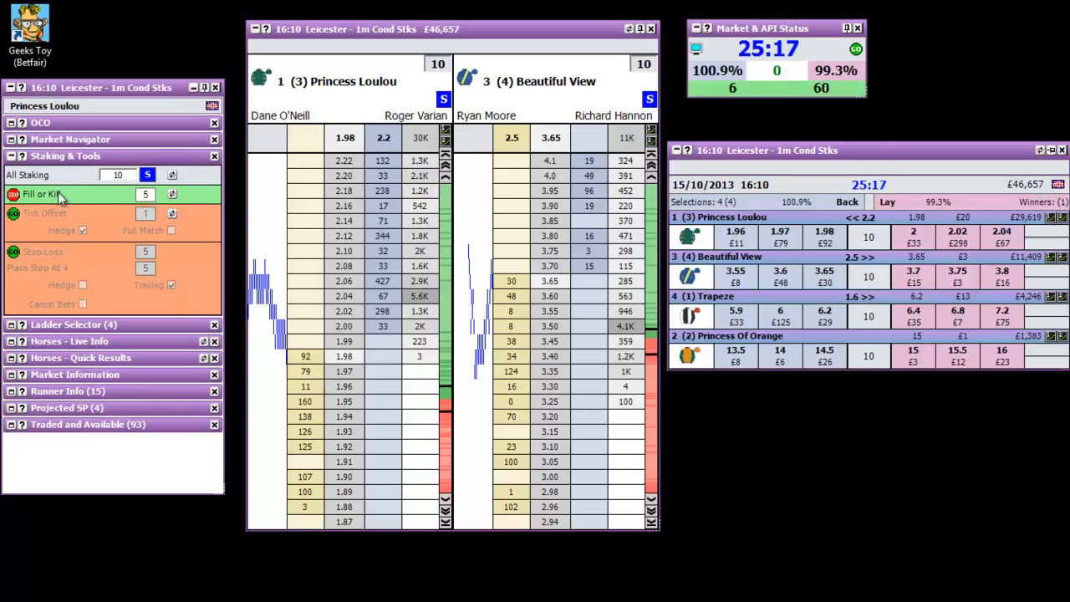
{"action": "mouse_move", "coordinate": [266, 228]}
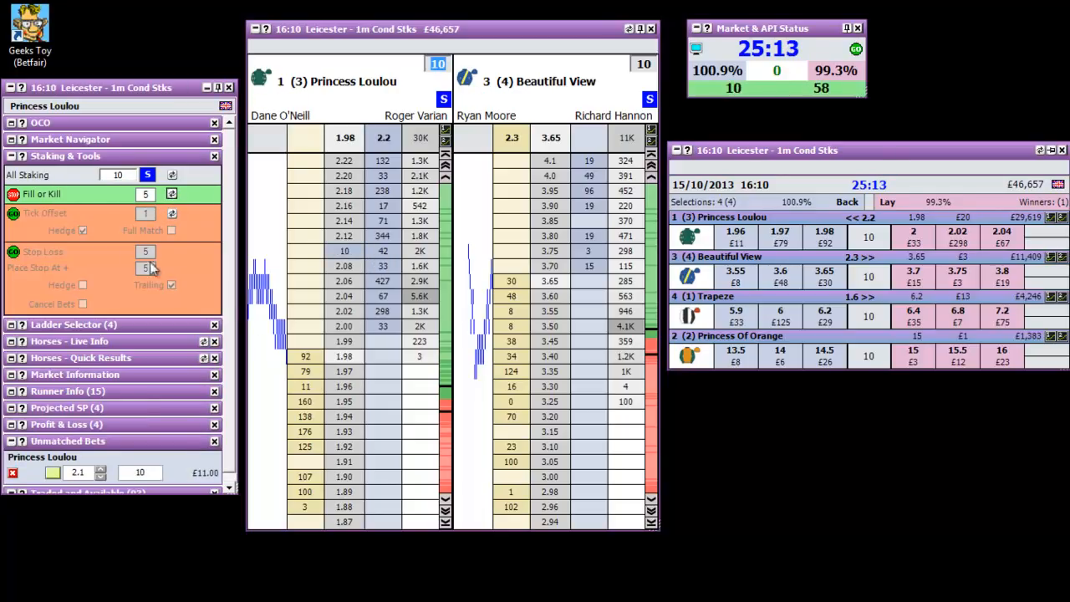
{"action": "mouse_move", "coordinate": [151, 212]}
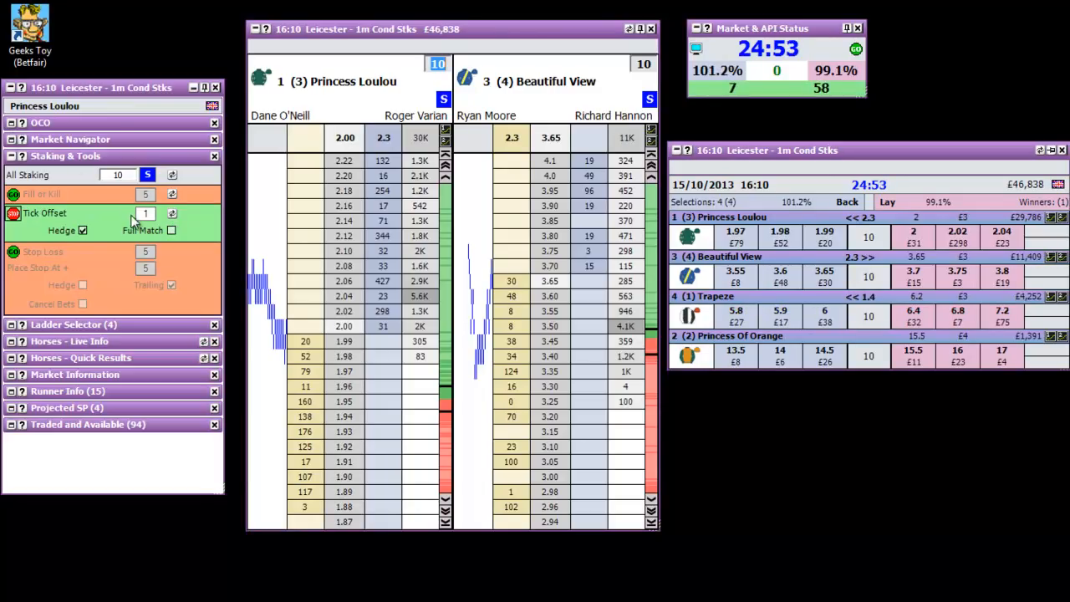
Collapse Staking & Tools and expand the Ladder Selector listing the four Leicester runners
{"action": "left_click", "coordinate": [170, 214]}
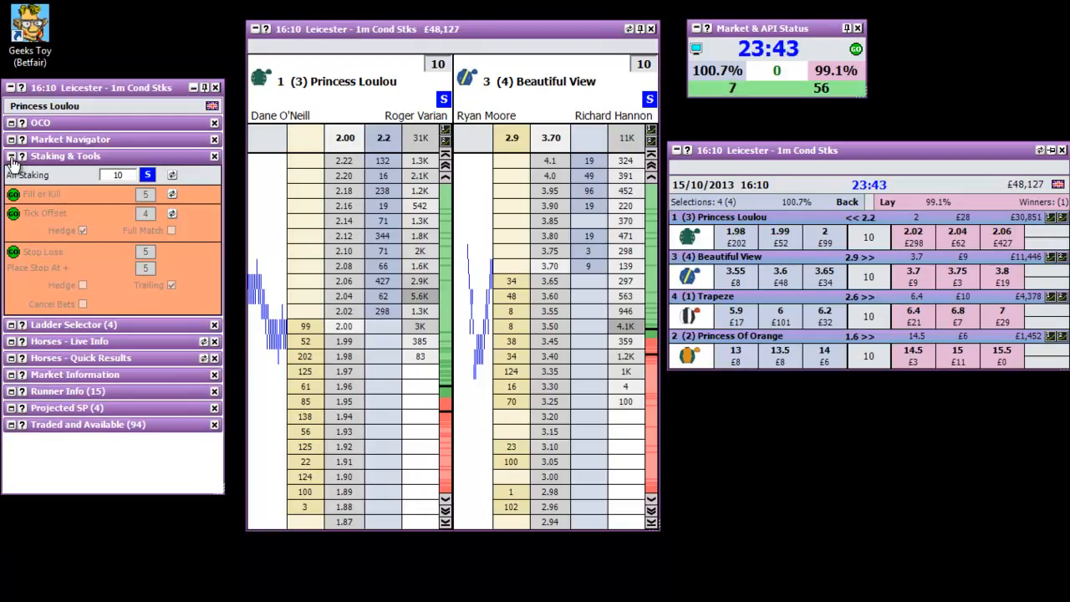
{"action": "left_click", "coordinate": [12, 157]}
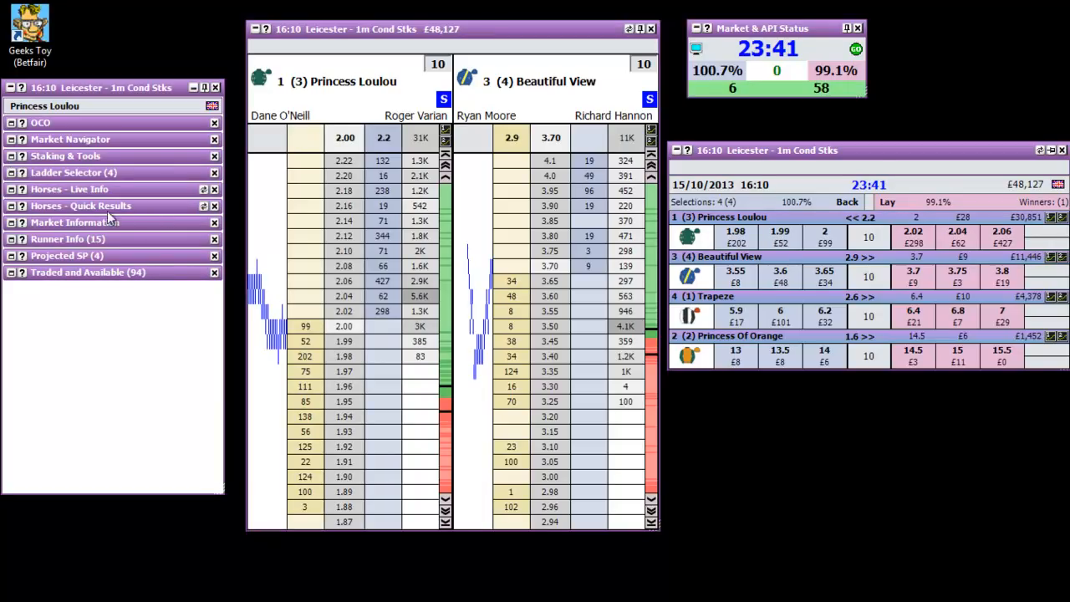
{"action": "left_click", "coordinate": [67, 172]}
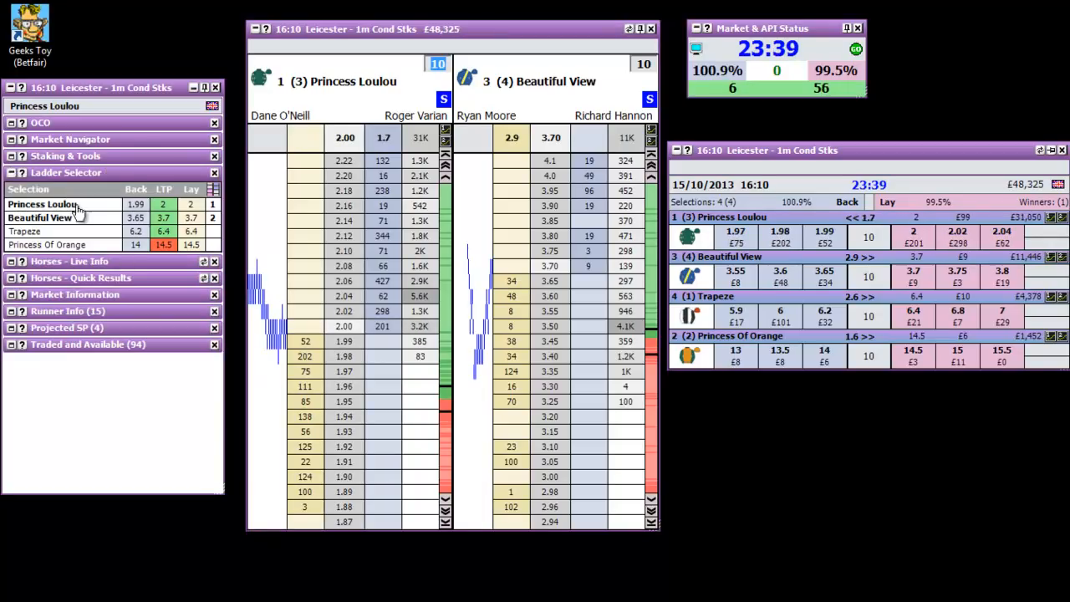